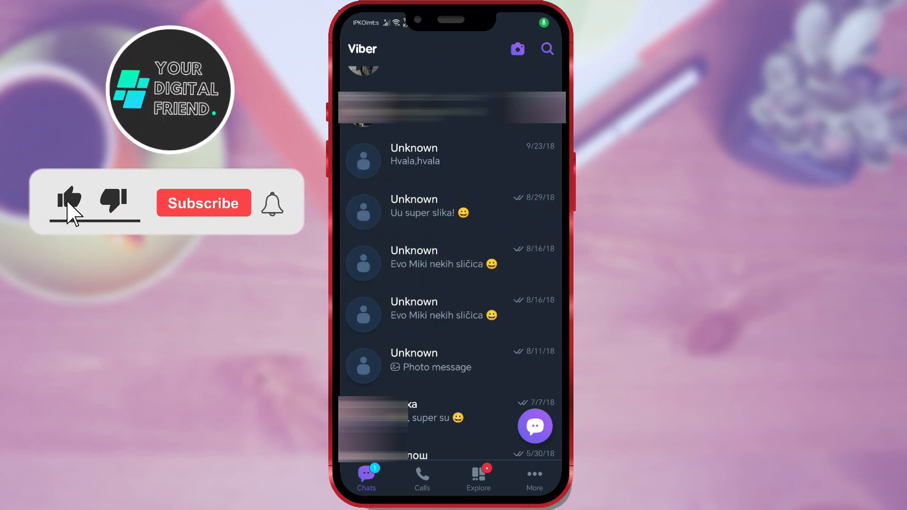
Step: Bring up the action list for a chat in the Chats list, including Hide chat
{"action": "left_click", "coordinate": [203, 203]}
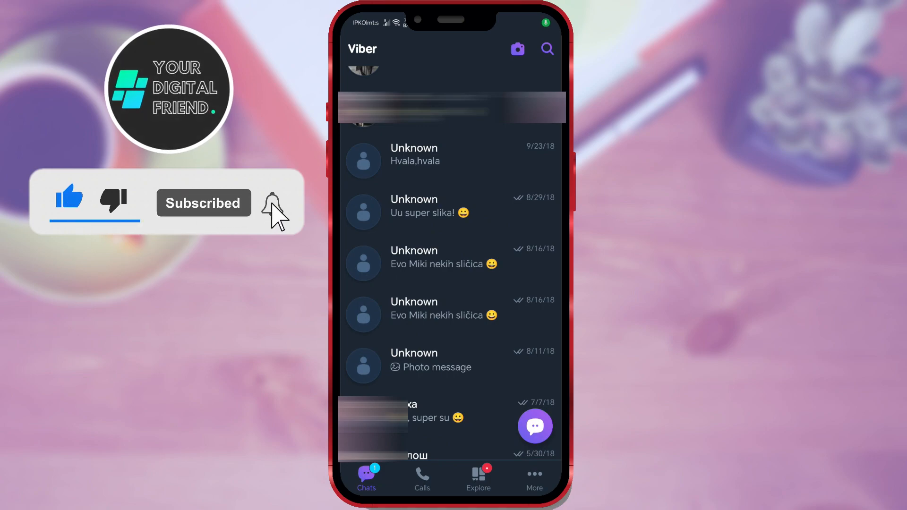
{"action": "left_click", "coordinate": [272, 203]}
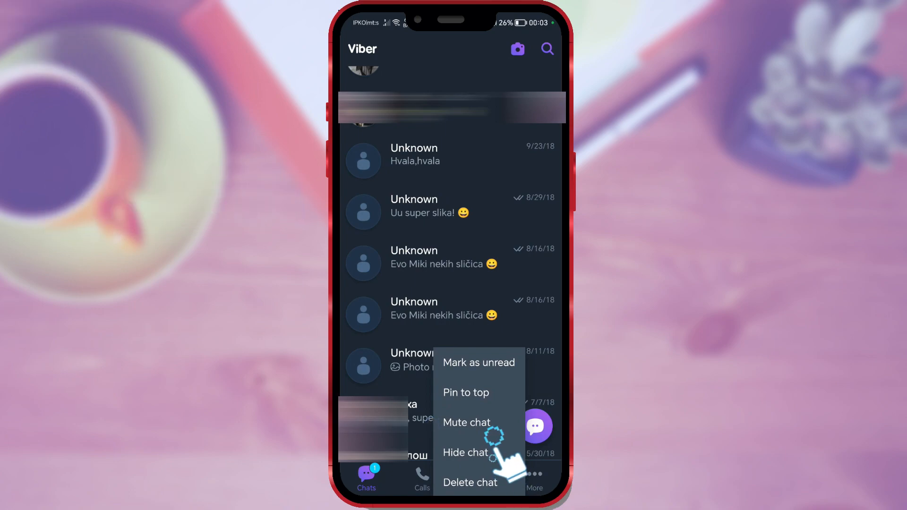
Step: Hide the chat and set a new four-digit PIN until 'PIN set successfully' confirms it
{"action": "left_click", "coordinate": [464, 453]}
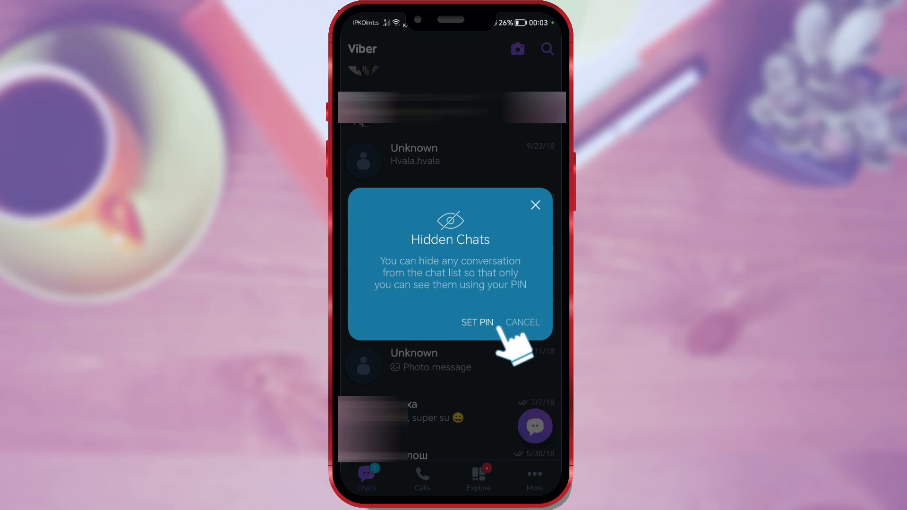
{"action": "left_click", "coordinate": [476, 322]}
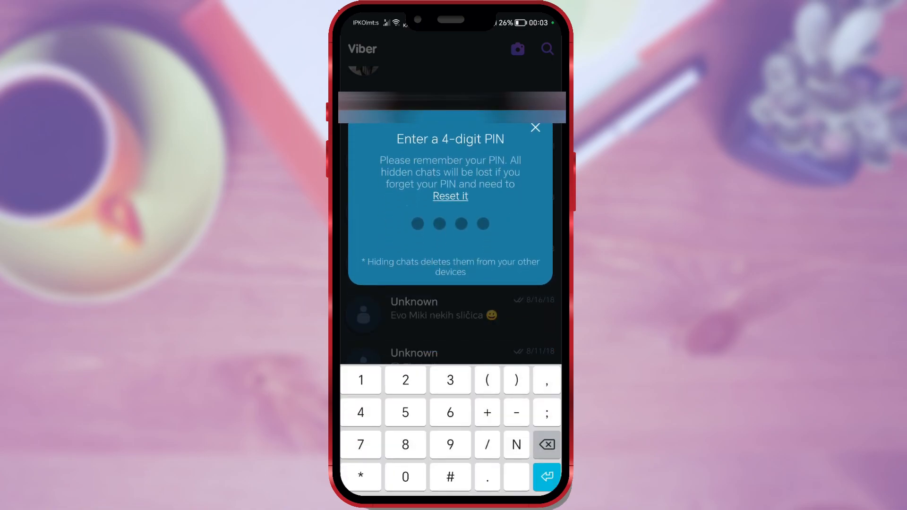
{"action": "left_click", "coordinate": [360, 379]}
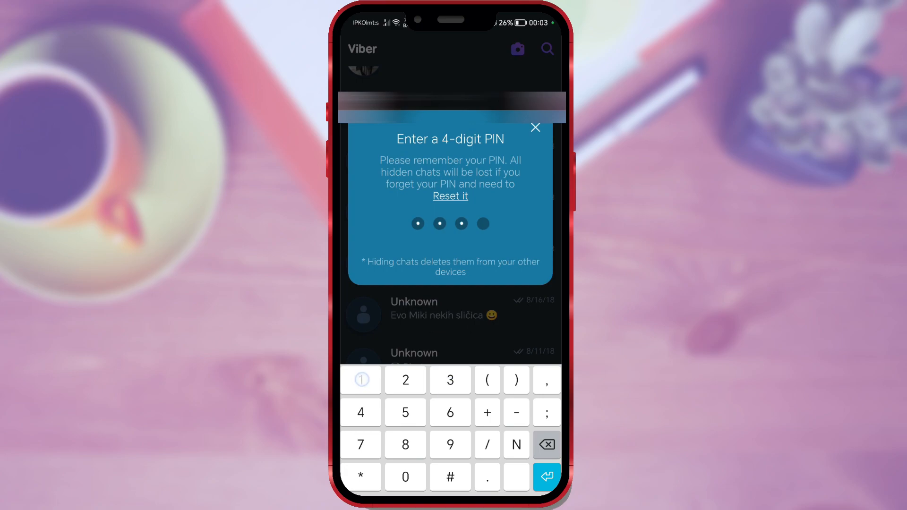
{"action": "left_click", "coordinate": [449, 380]}
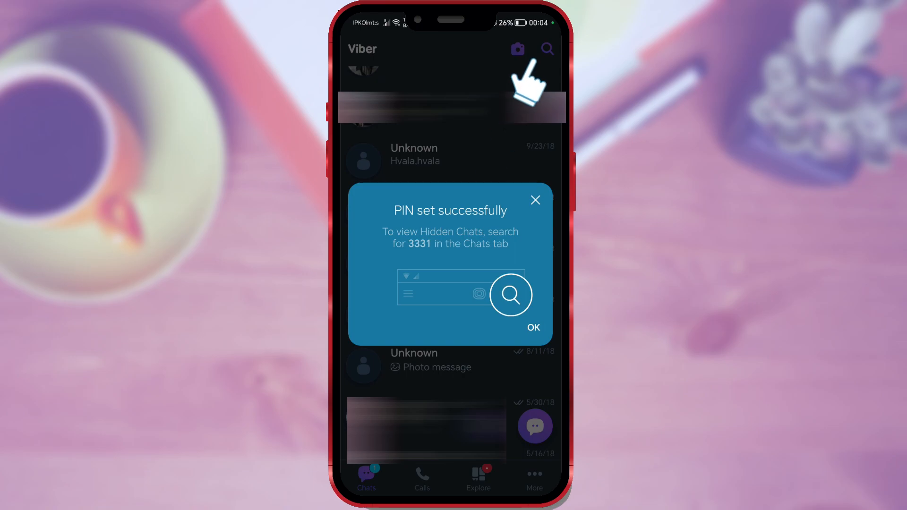
{"action": "left_click", "coordinate": [546, 48]}
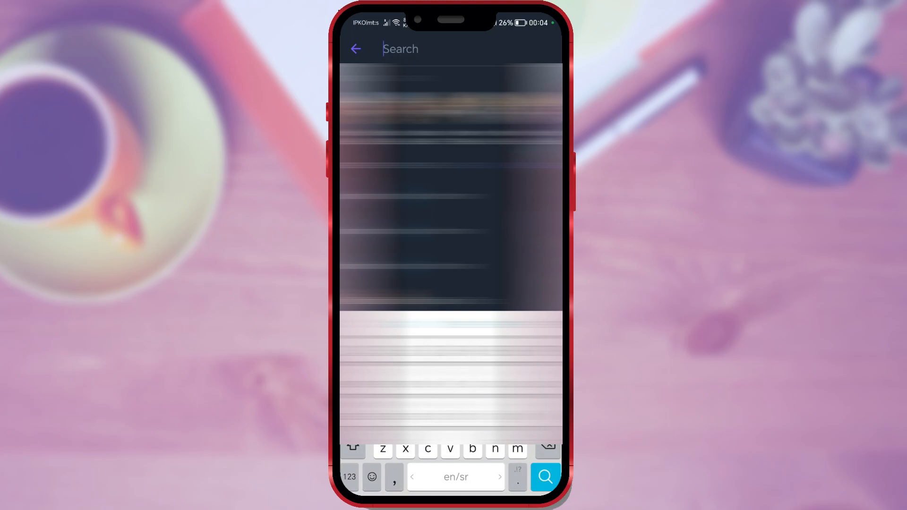
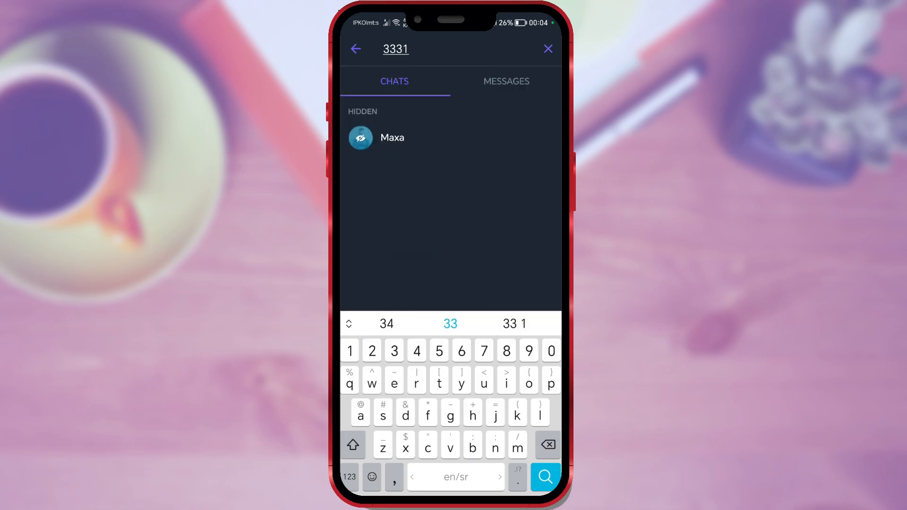
{"action": "left_click", "coordinate": [392, 138]}
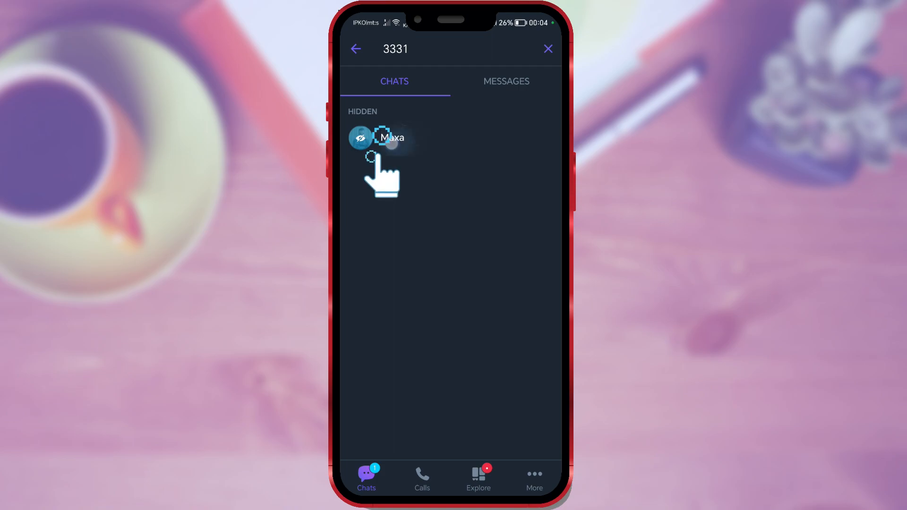
{"action": "left_click", "coordinate": [391, 137]}
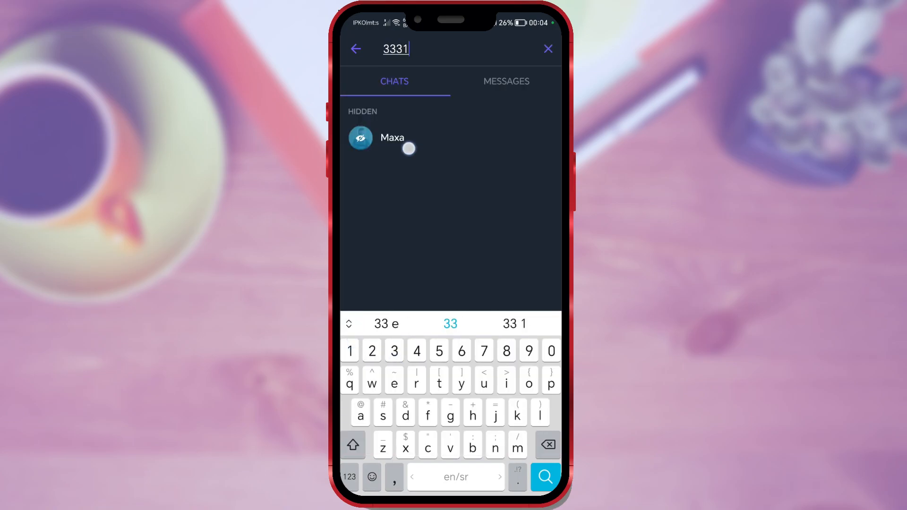
Step: Choose Unhide chat on the hidden conversation, bringing up the PIN prompt
{"action": "left_click", "coordinate": [391, 138]}
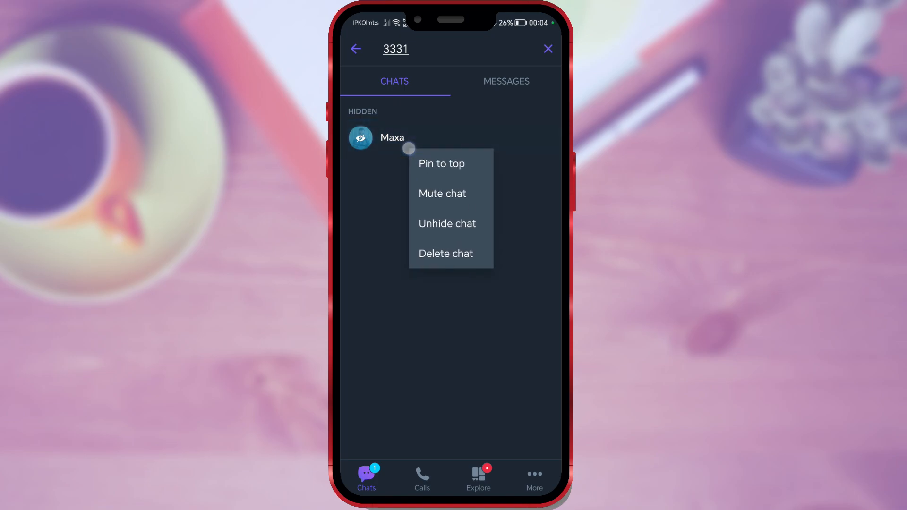
{"action": "left_click", "coordinate": [447, 223]}
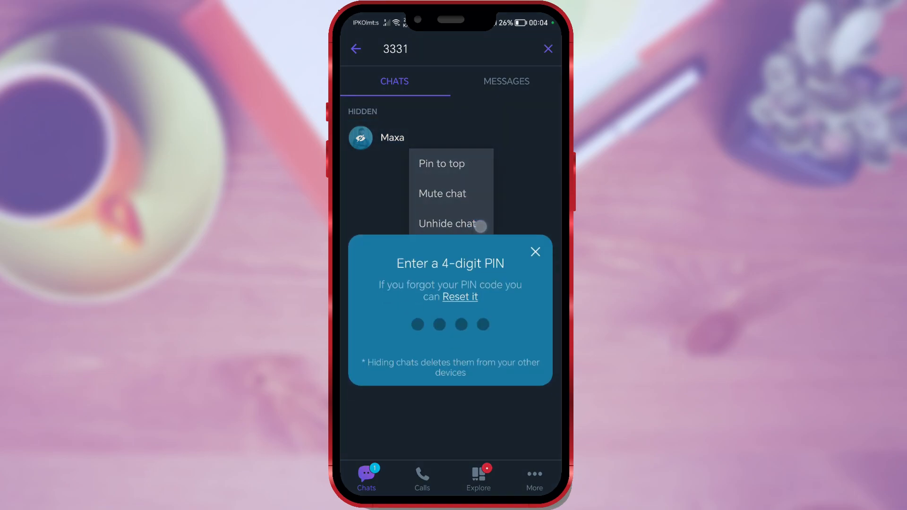